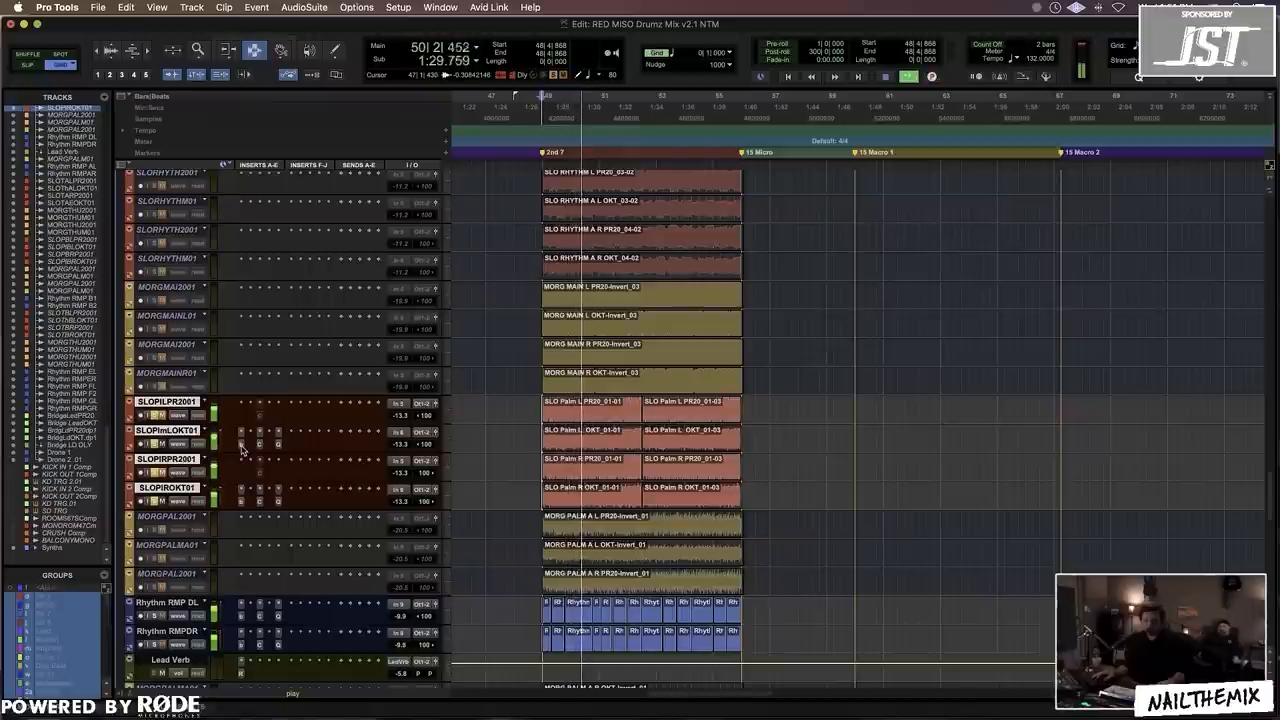
Step: Enlarge the Rhythm RMP DL and RMPDR tracks so their insert chains are readable
{"action": "left_click", "coordinate": [241, 444]}
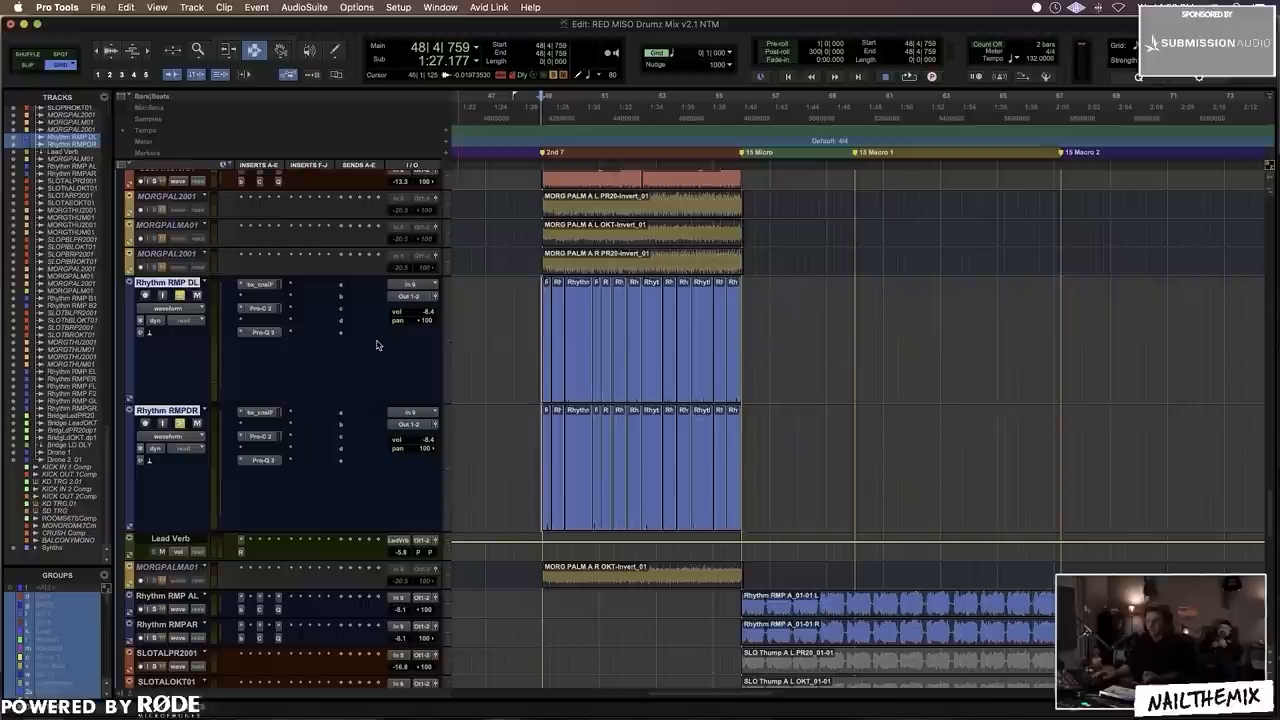
{"action": "mouse_move", "coordinate": [279, 290]}
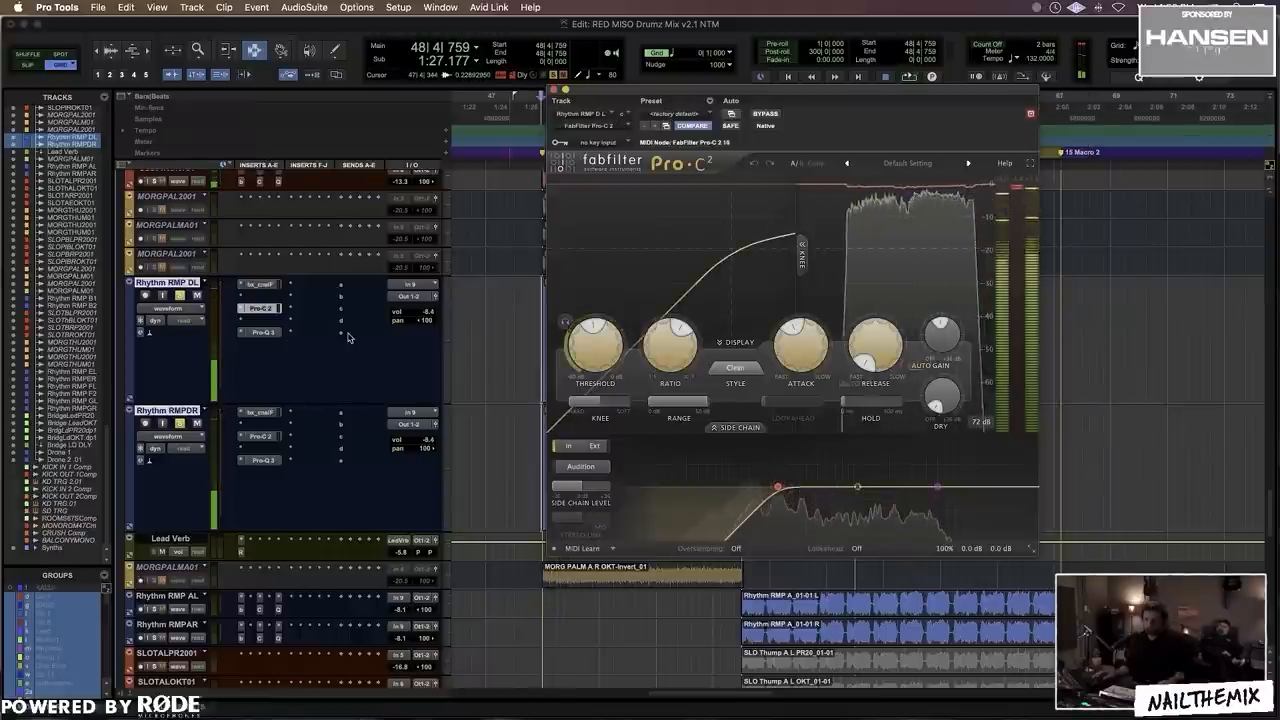
{"action": "left_click", "coordinate": [260, 331]}
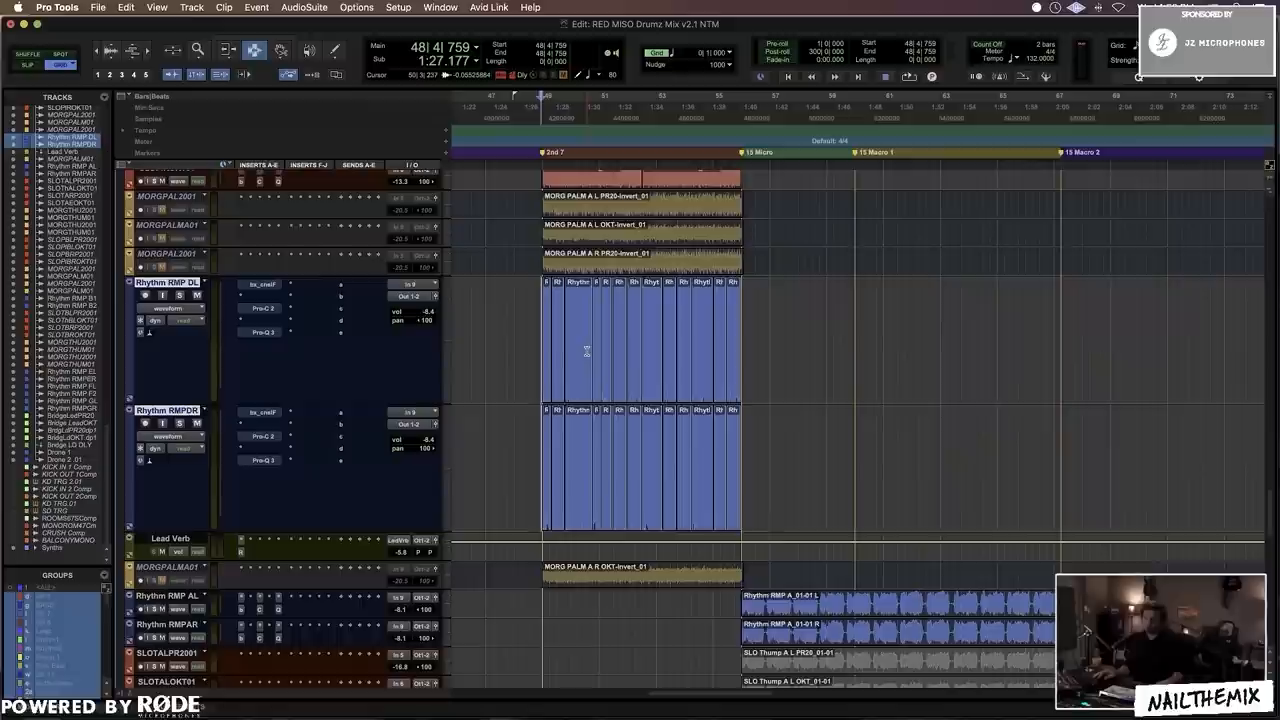
Step: Jump to the later song section and scroll to the Rhythm RMP AL/AR and SLO Thump tracks
{"action": "left_click", "coordinate": [884, 77]}
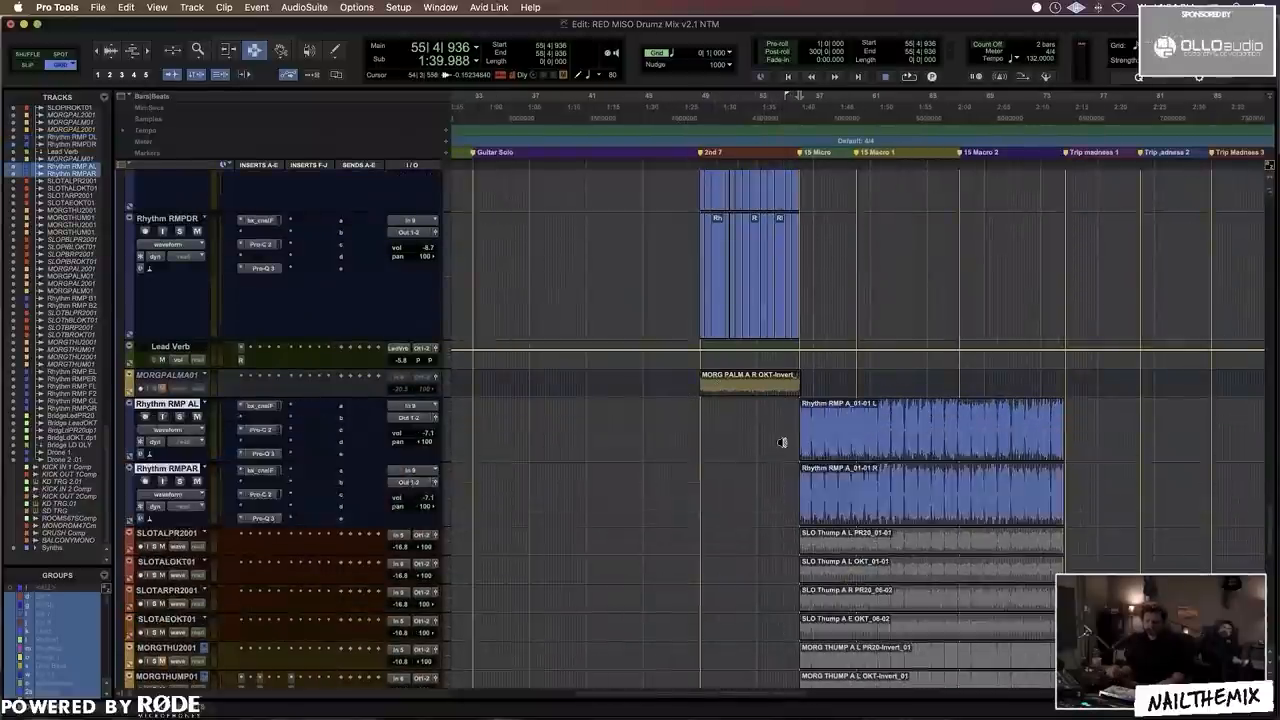
{"action": "scroll", "scroll_direction": "down", "scroll_amount": 3}
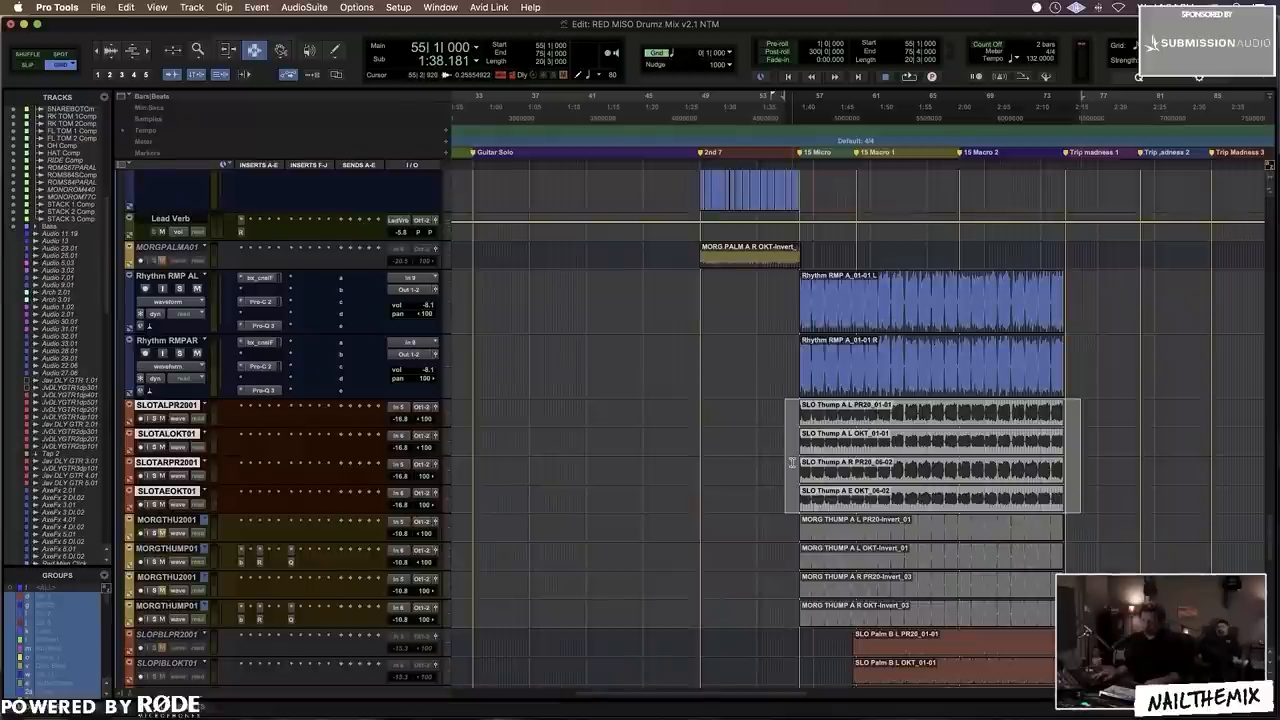
{"action": "left_click", "coordinate": [930, 455]}
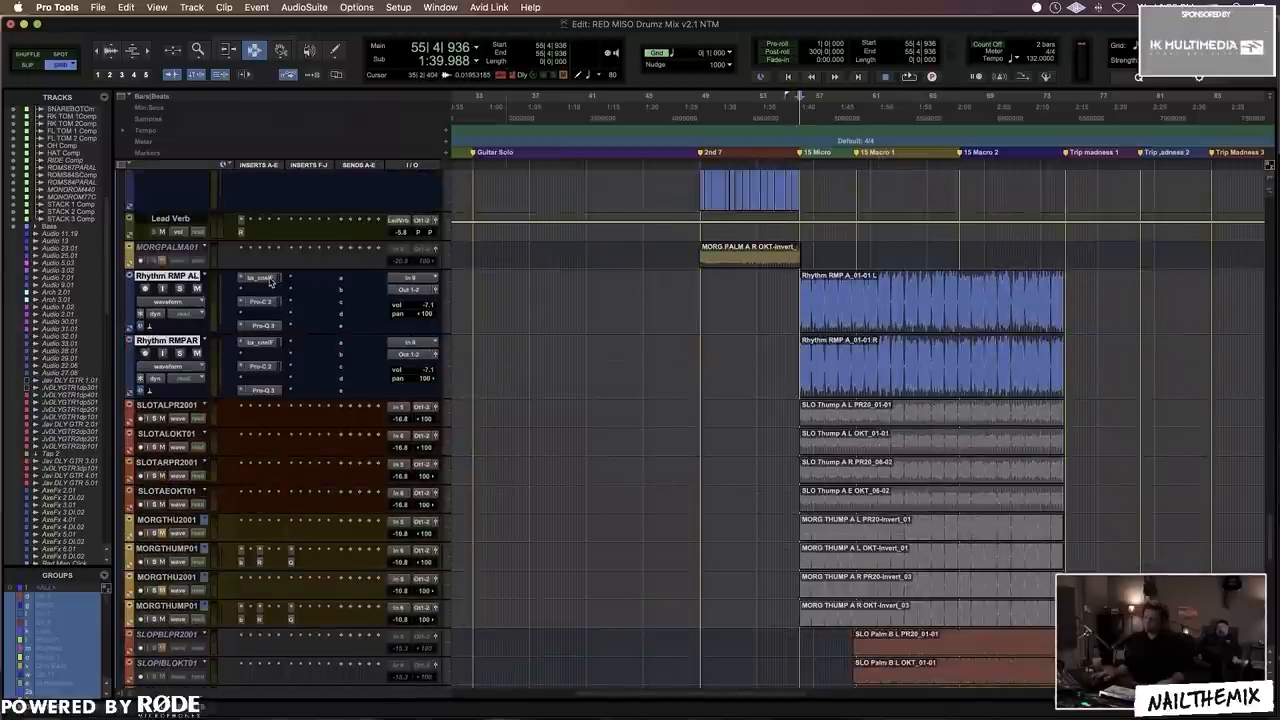
{"action": "left_click", "coordinate": [258, 277]}
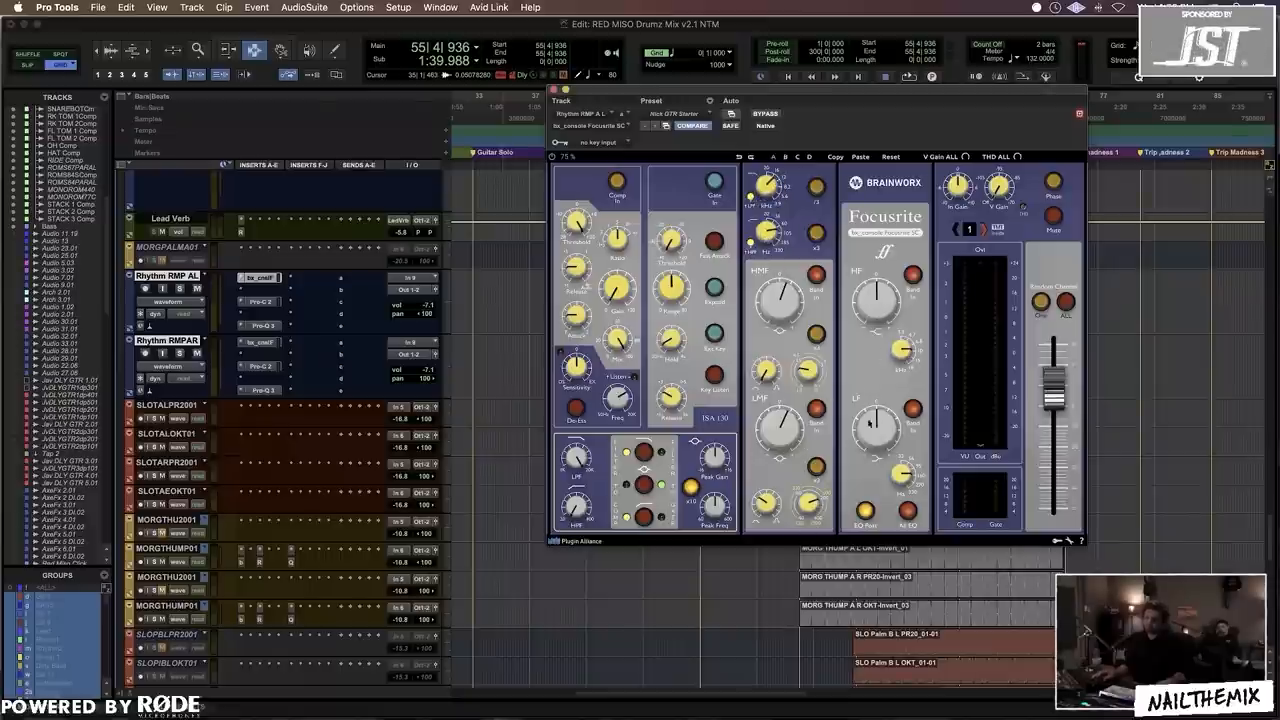
Step: Open Rhythm RMP AL's Pro-Q 3 and reshape its narrow 2–4 kHz band nodes
{"action": "left_click", "coordinate": [259, 300]}
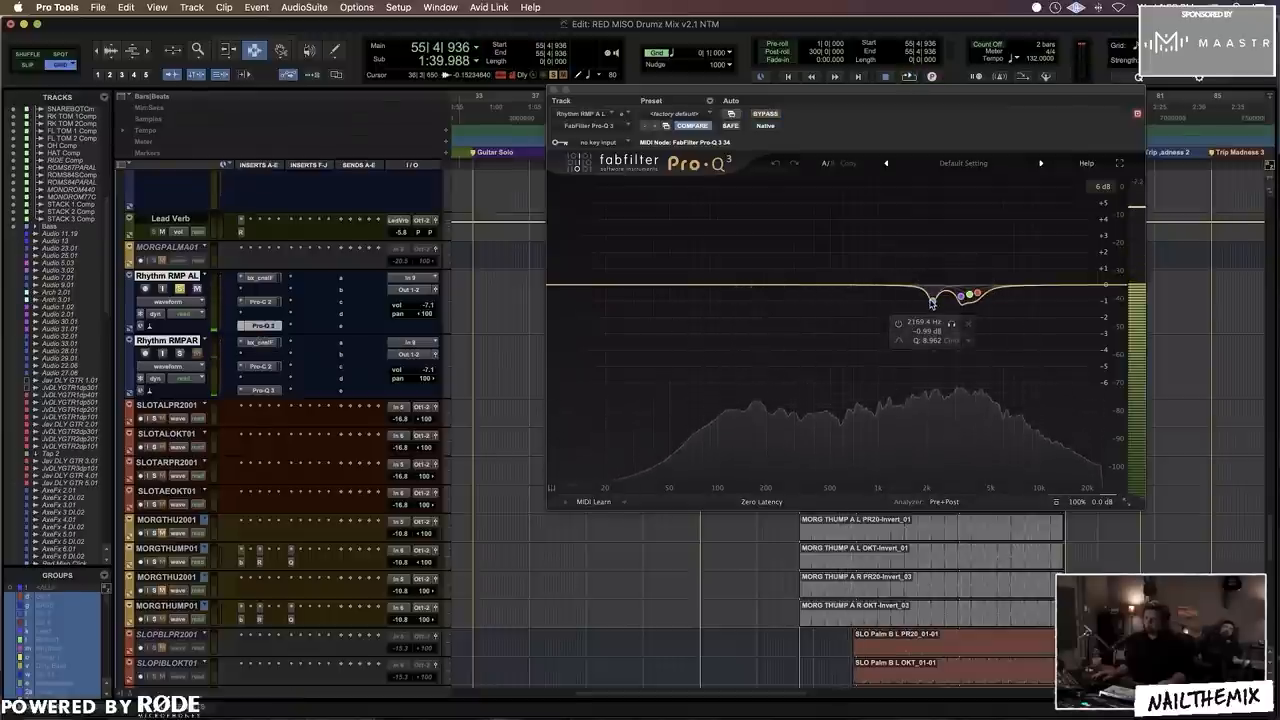
{"action": "left_click_drag", "start_coordinate": [931, 302], "coordinate": [931, 233]}
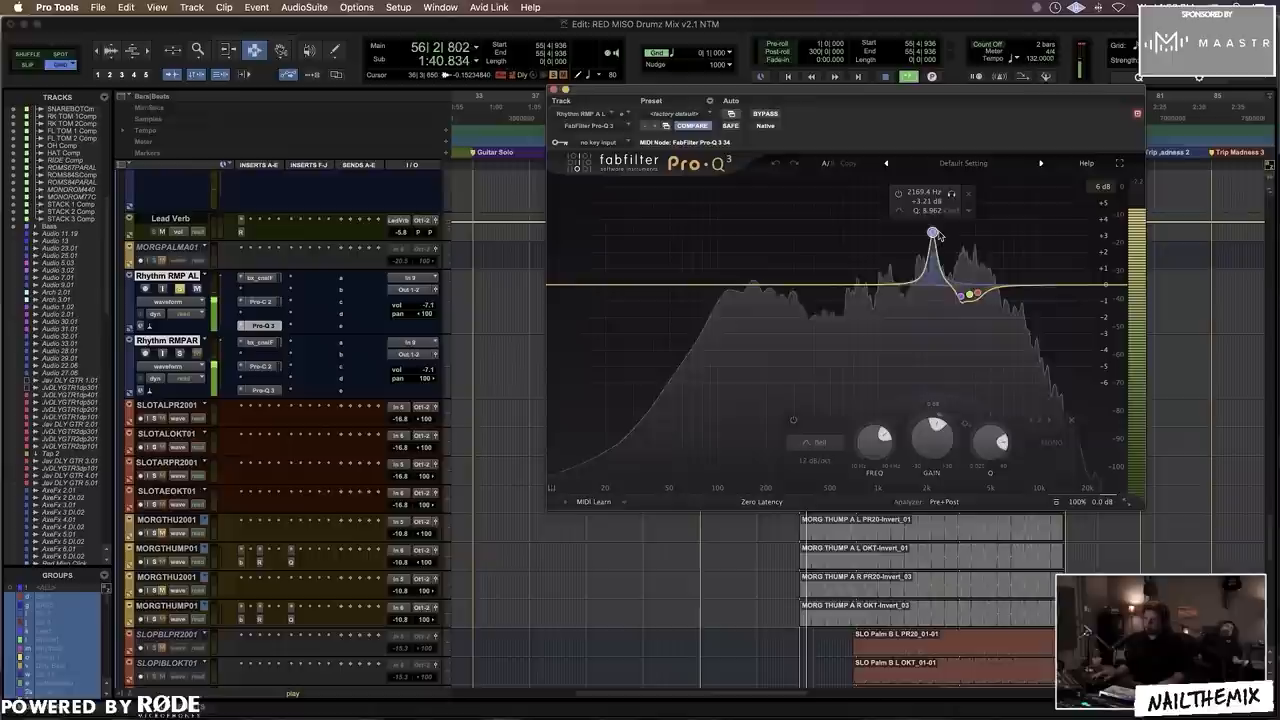
{"action": "left_click_drag", "start_coordinate": [935, 231], "coordinate": [930, 192]}
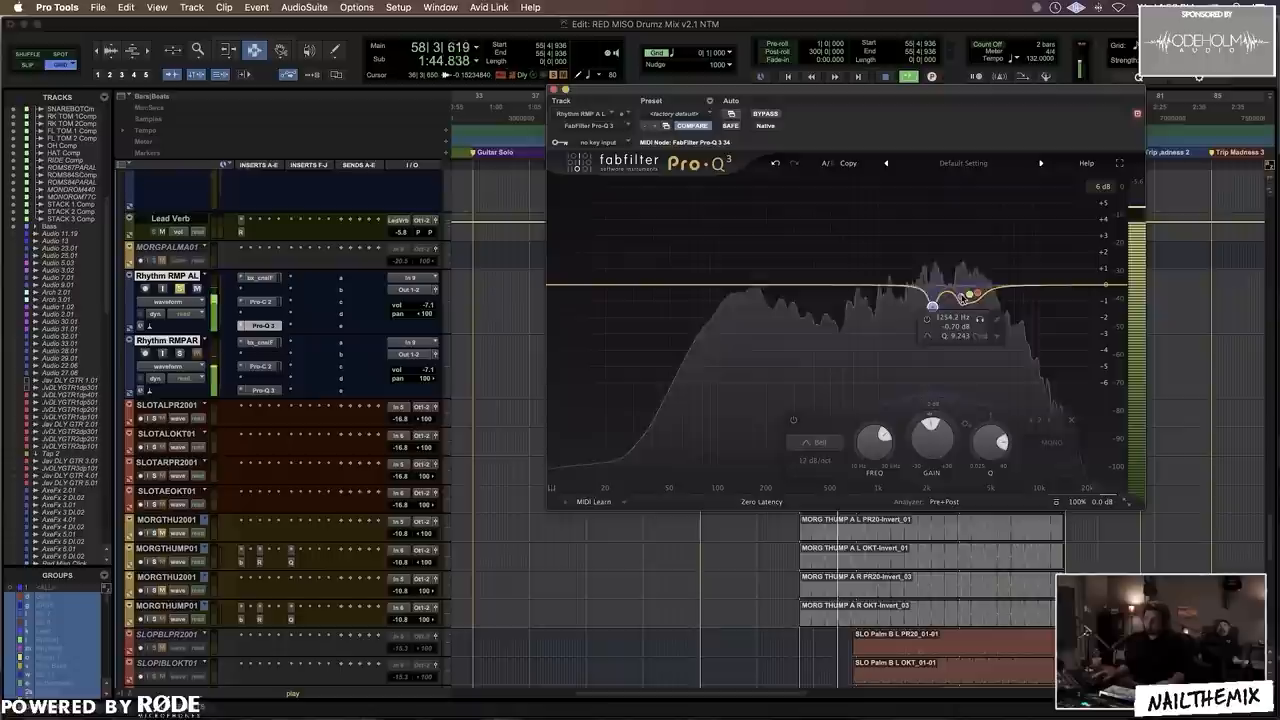
{"action": "left_click_drag", "start_coordinate": [965, 296], "coordinate": [963, 291]}
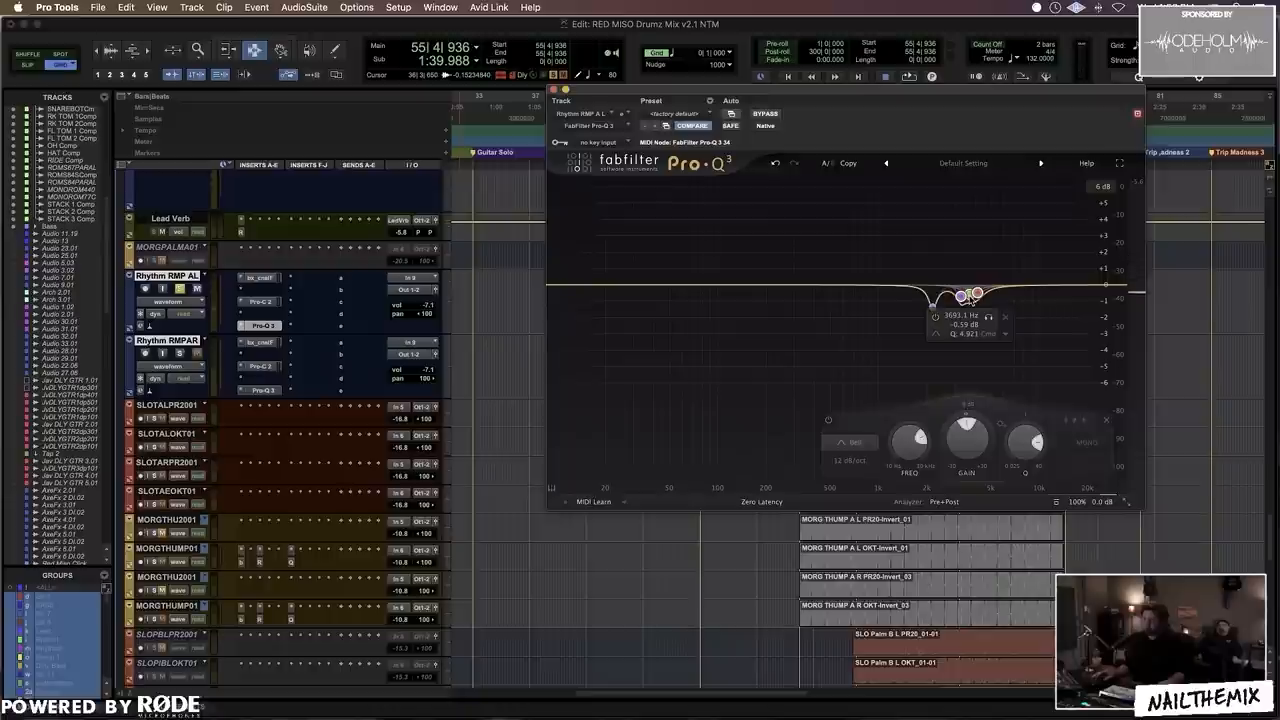
{"action": "left_click_drag", "start_coordinate": [970, 293], "coordinate": [960, 258]}
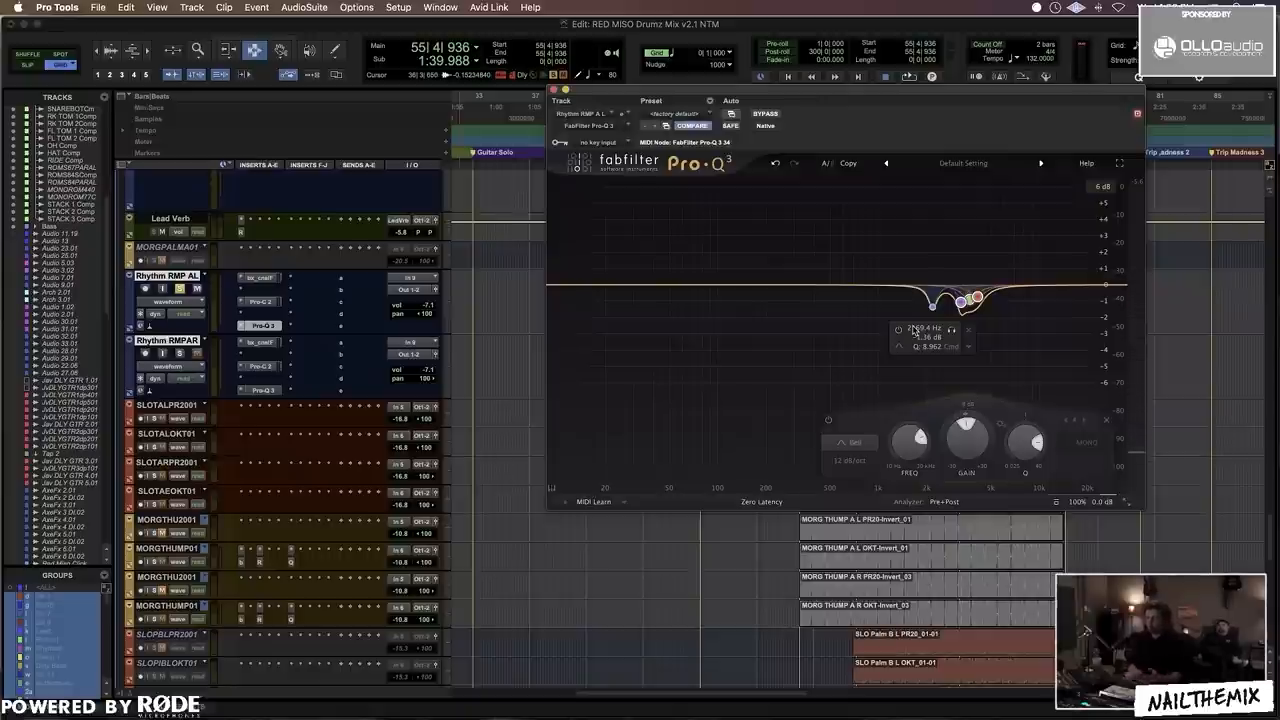
{"action": "left_click_drag", "start_coordinate": [960, 302], "coordinate": [977, 300]}
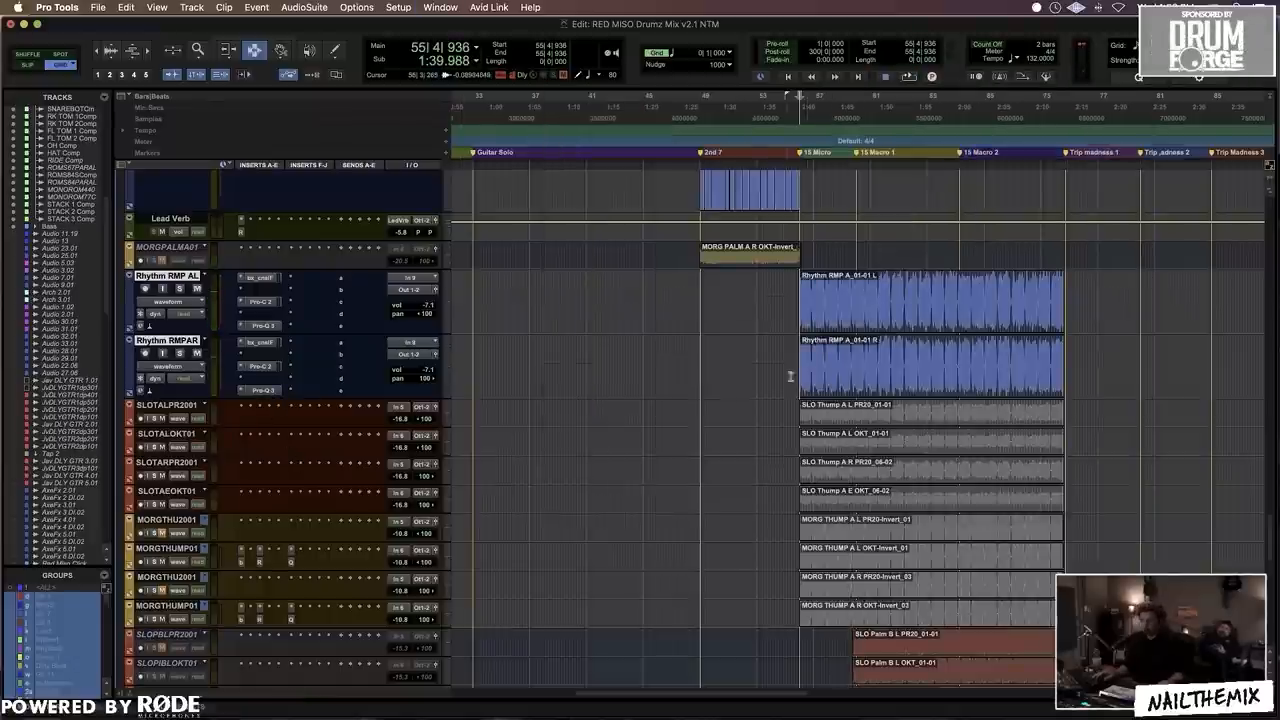
{"action": "mouse_move", "coordinate": [780, 374]}
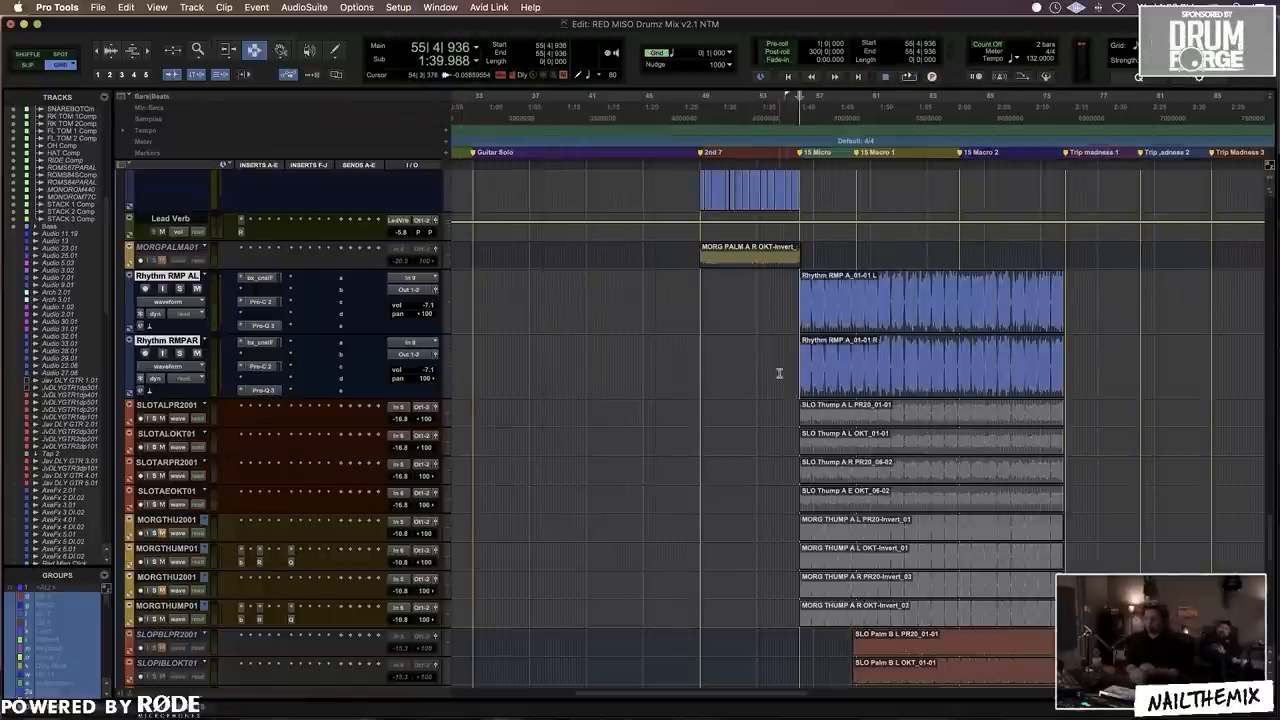
Step: Move to the later section showing the enlarged Rhythm RMP B1 and B2 tracks
{"action": "left_click", "coordinate": [908, 77]}
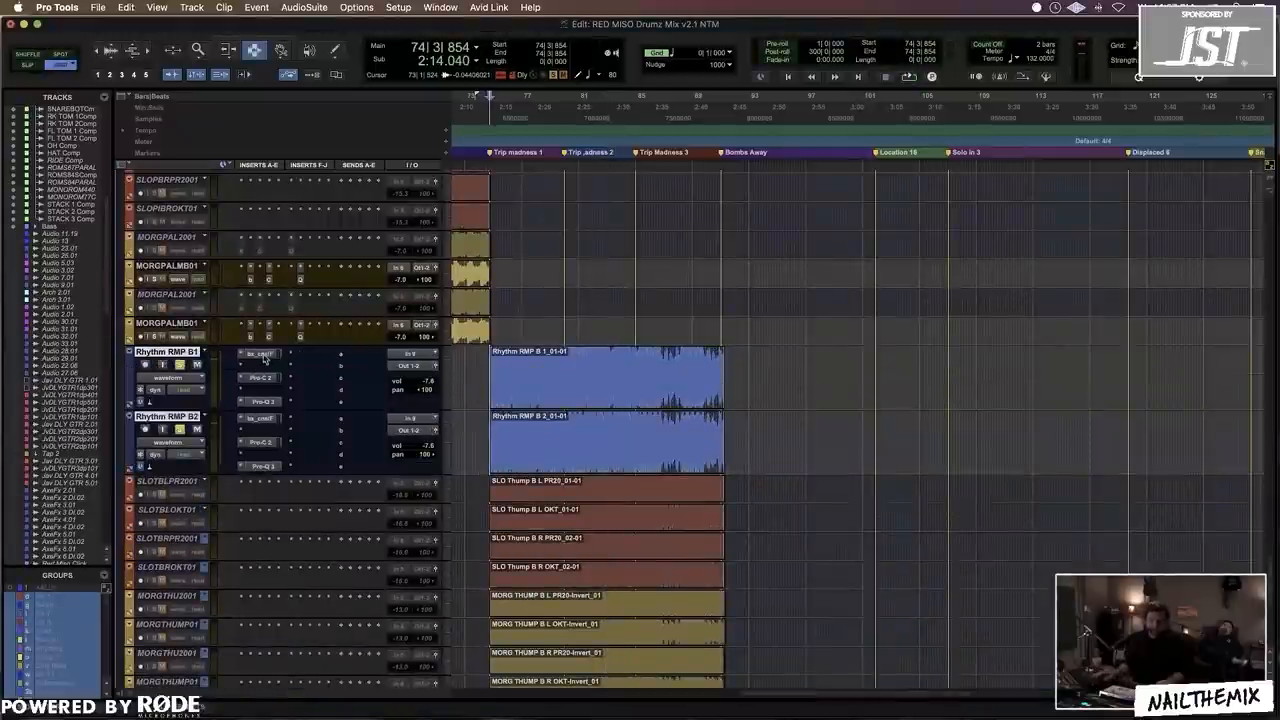
Step: Open Rhythm RMP B1's Pro-Q 3 insert, showing a narrow boost around 2.1 kHz
{"action": "left_click", "coordinate": [258, 353]}
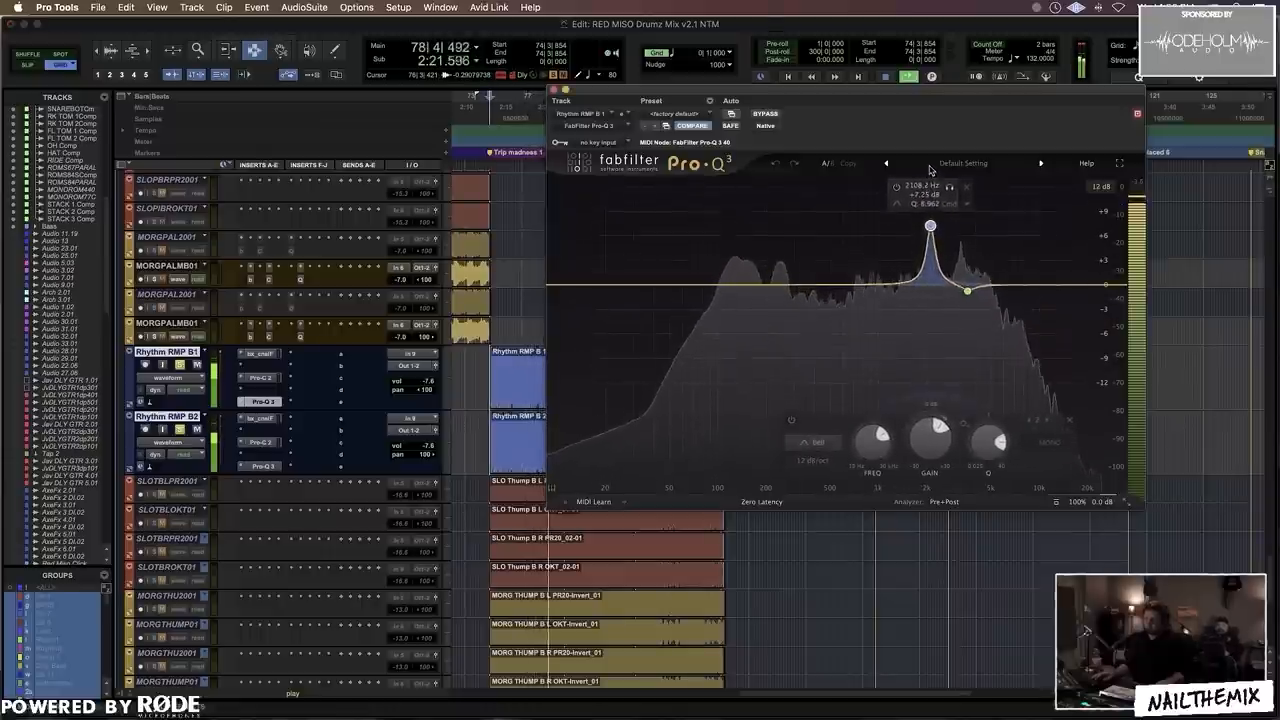
Step: Sweep a sharp high-Q bell boost across Rhythm RMP B1's spectrum during playback
{"action": "left_click_drag", "start_coordinate": [930, 225], "coordinate": [930, 307]}
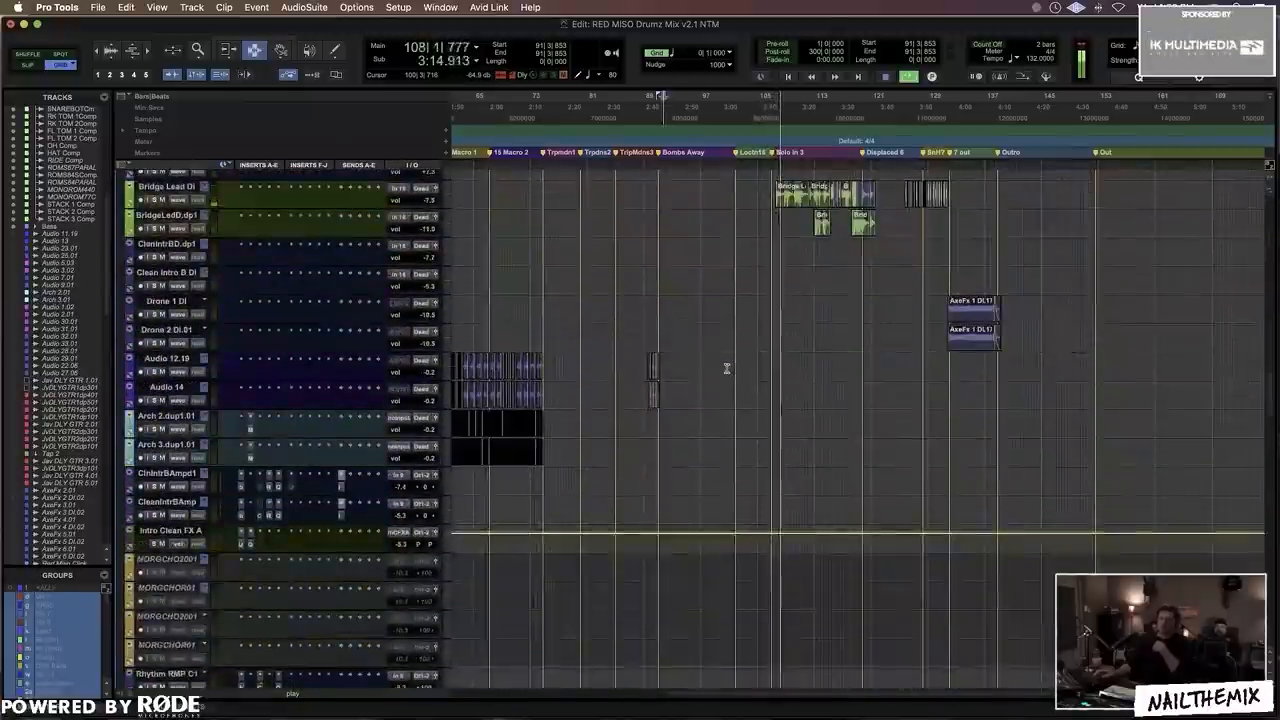
Step: Scroll down to the Rhythm RMP EL/ER, BridgeLead, Bridge LD DLY and Drone tracks
{"action": "scroll", "scroll_direction": "down", "scroll_amount": 3}
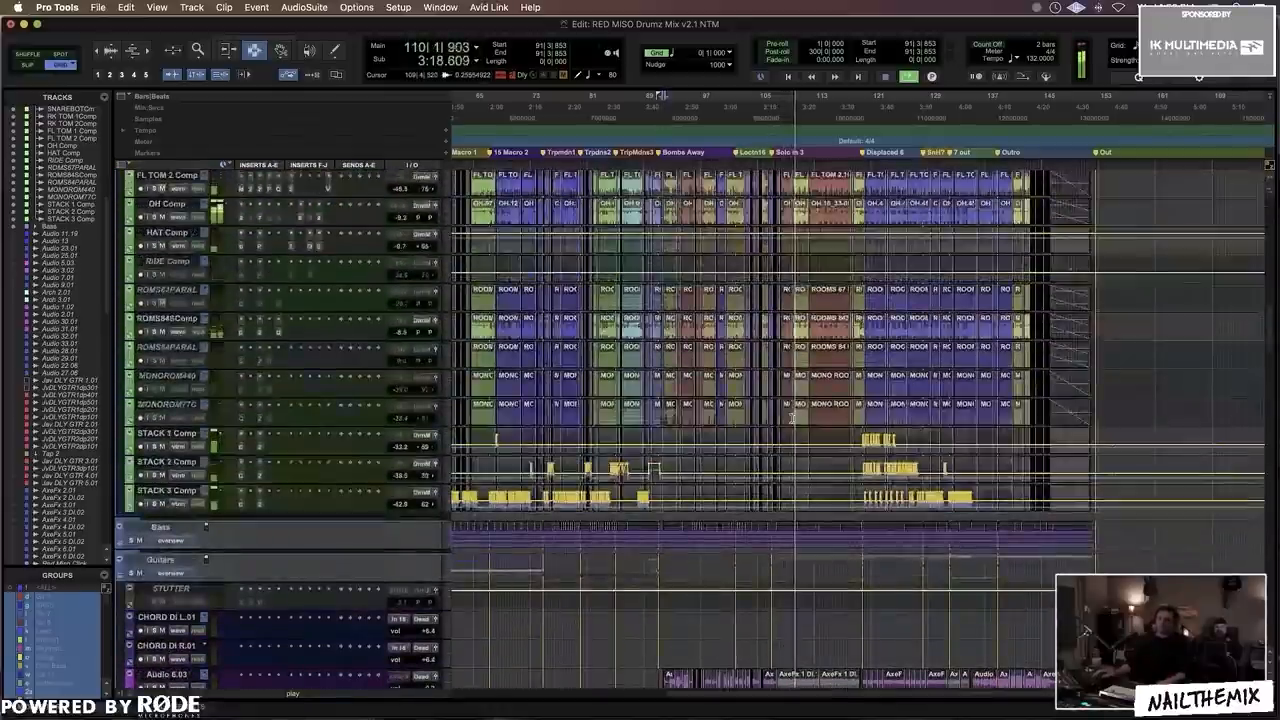
{"action": "scroll", "scroll_direction": "down", "scroll_amount": 3}
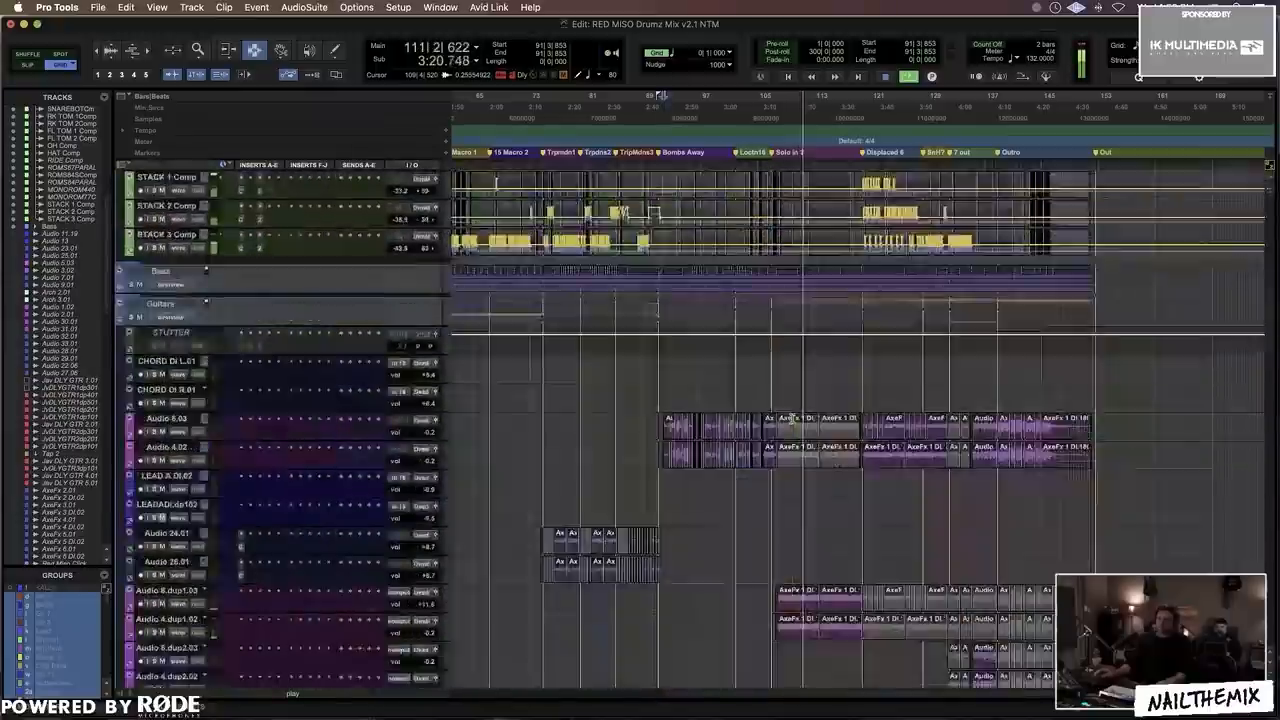
{"action": "scroll", "scroll_direction": "down", "scroll_amount": 3}
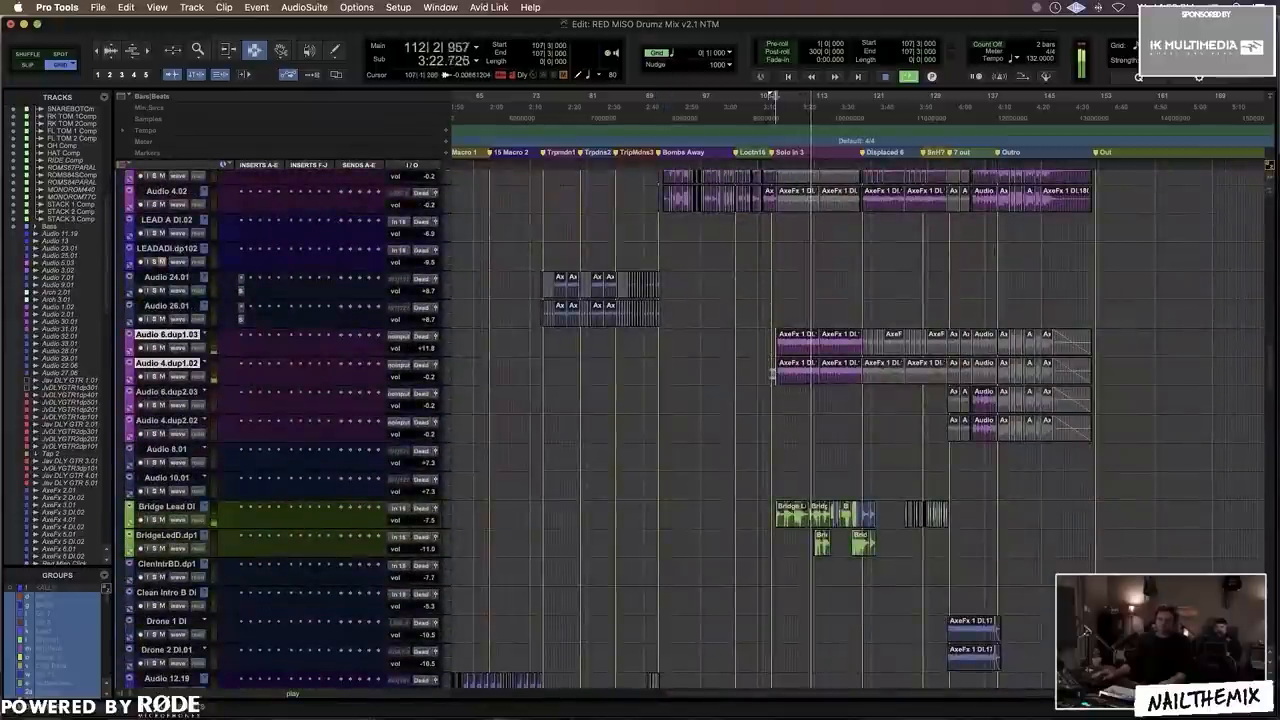
{"action": "scroll", "scroll_direction": "down", "scroll_amount": 3}
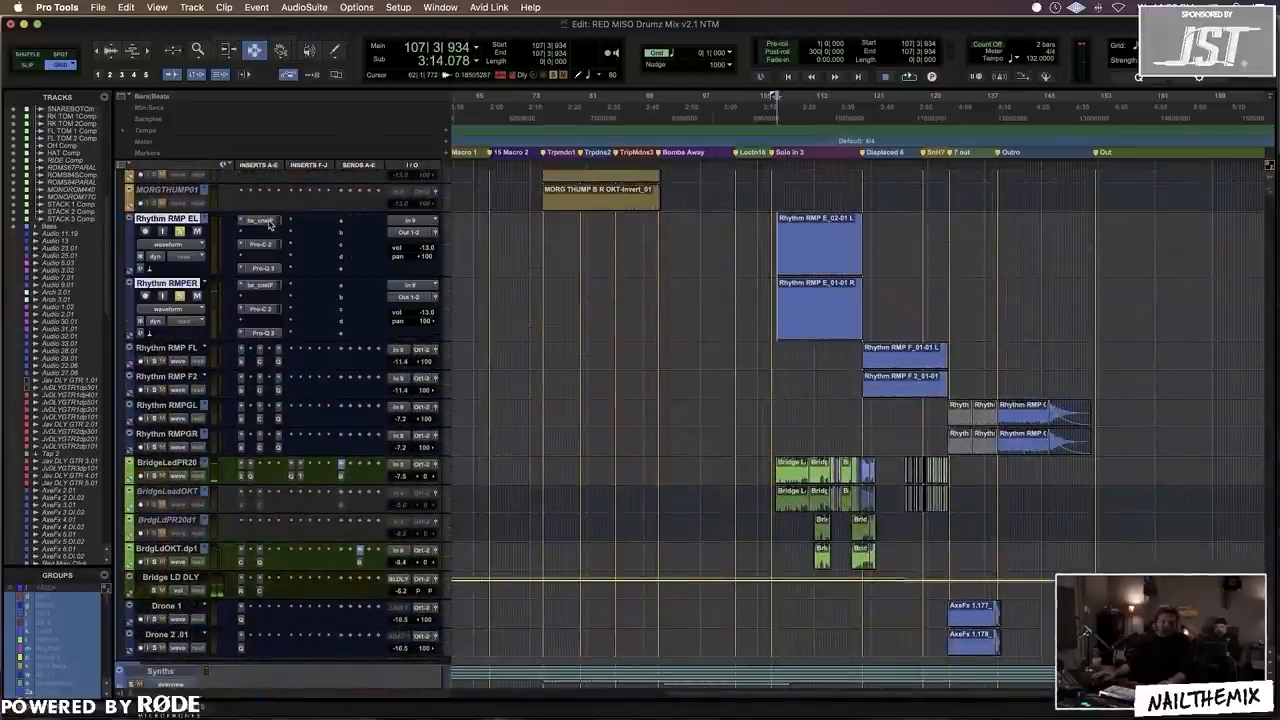
Step: Open the Pro-Q 3 insert on Rhythm RMP EL, showing narrow cuts around 3 kHz
{"action": "left_click", "coordinate": [258, 219]}
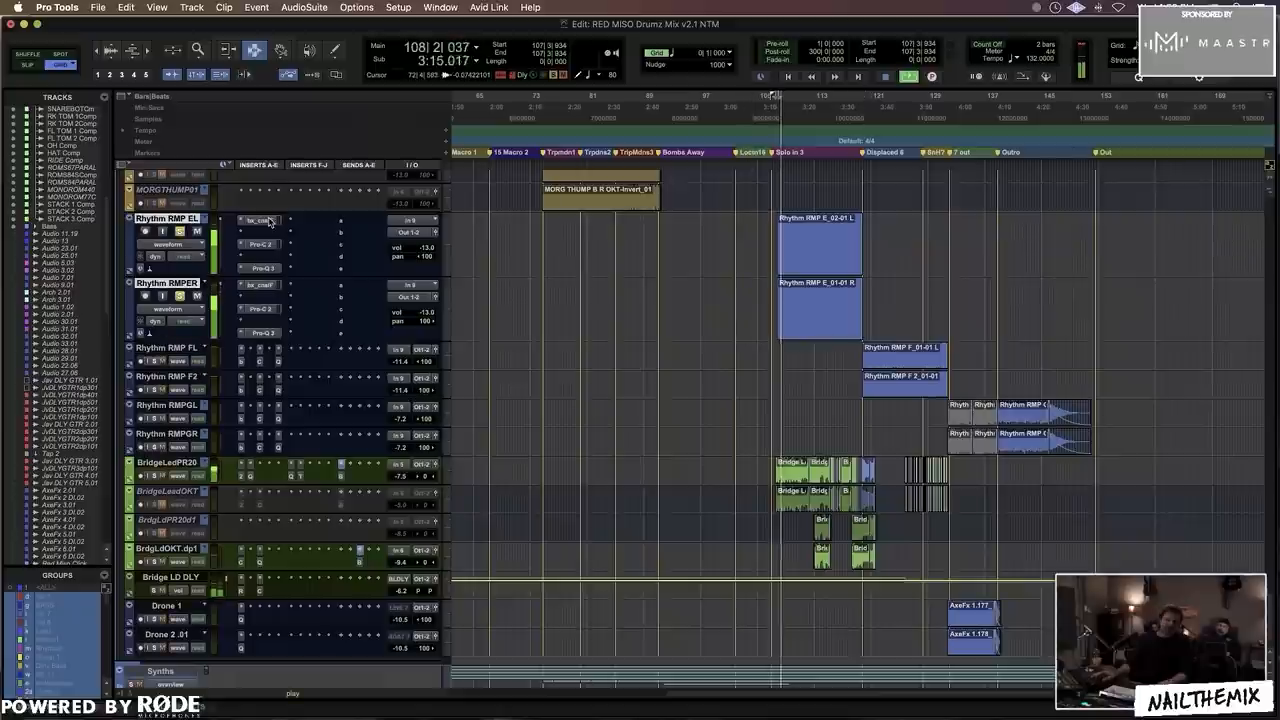
{"action": "left_click", "coordinate": [258, 219]}
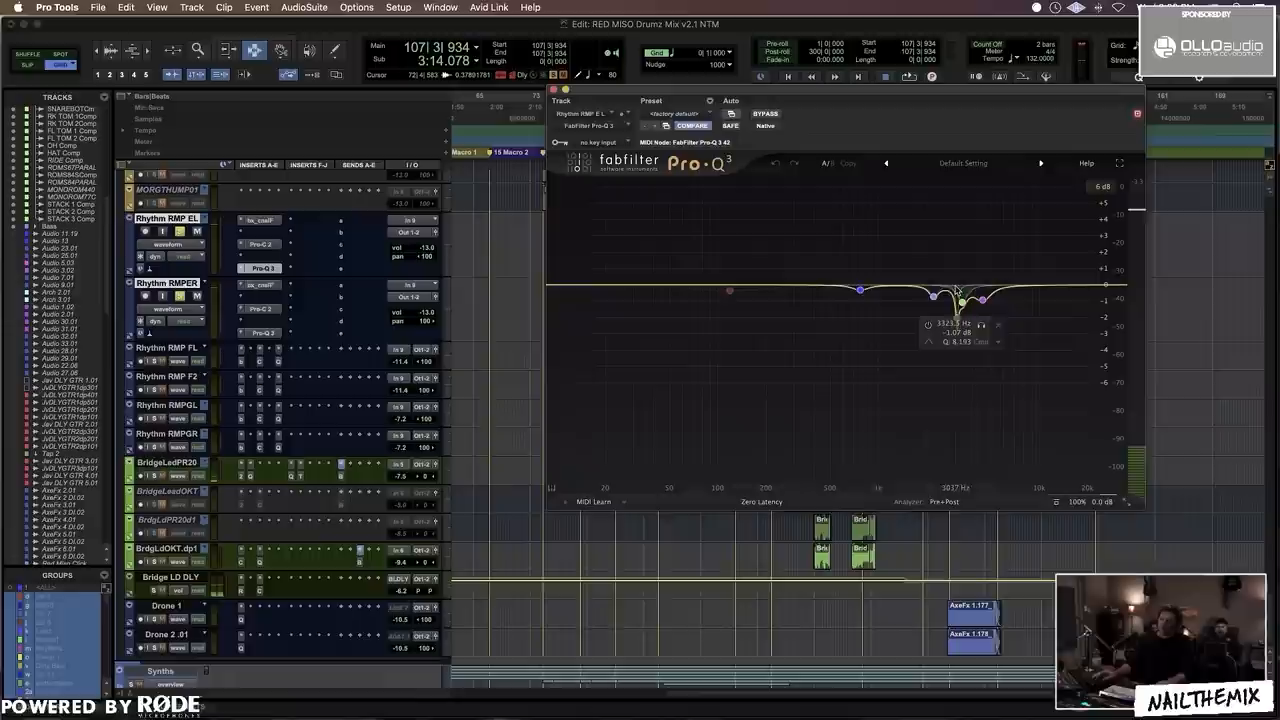
Step: Shift the narrow notch toward 3 kHz, boost it to hear the resonance, then pull it down
{"action": "left_click_drag", "start_coordinate": [957, 296], "coordinate": [958, 302]}
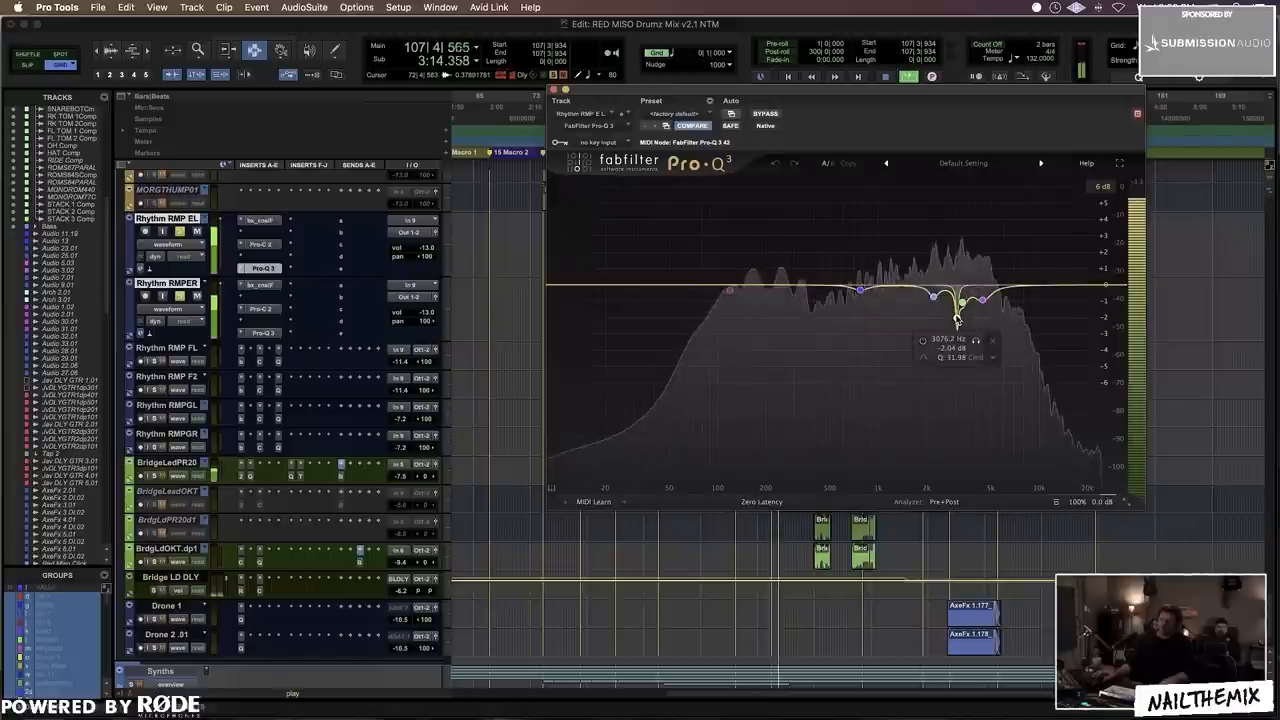
{"action": "left_click_drag", "start_coordinate": [955, 290], "coordinate": [955, 197]}
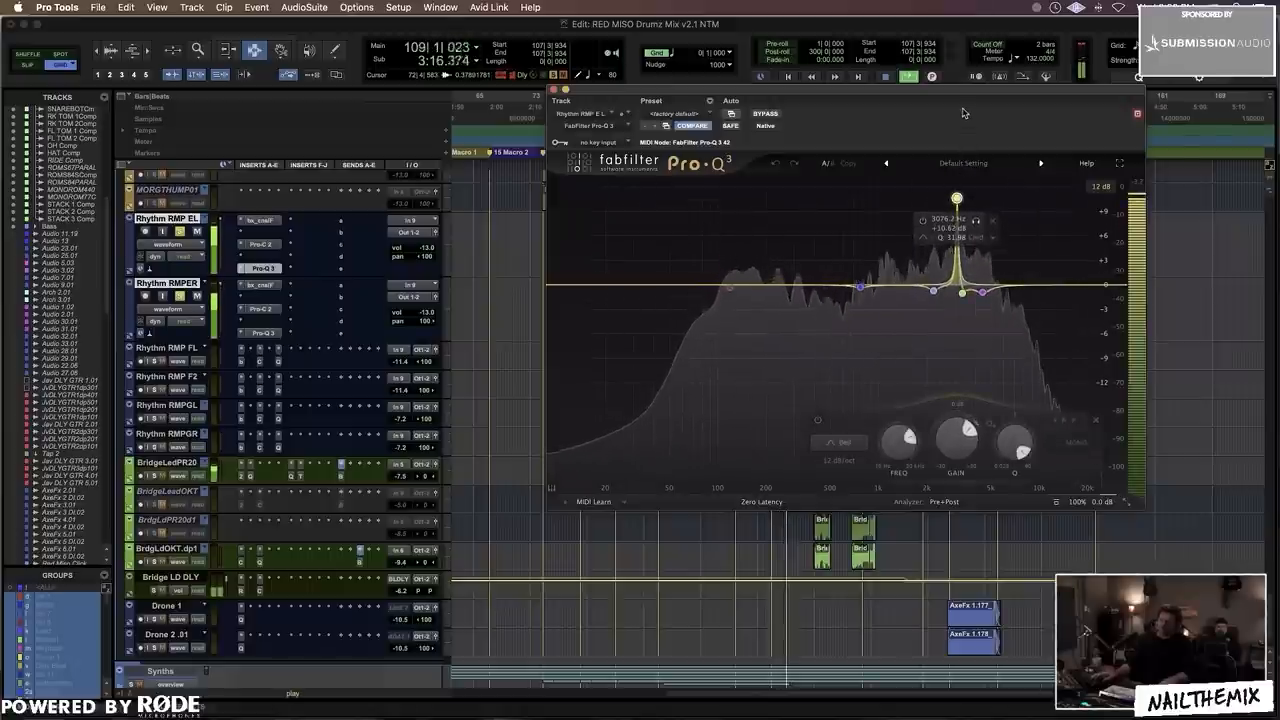
{"action": "left_click_drag", "start_coordinate": [955, 197], "coordinate": [955, 325]}
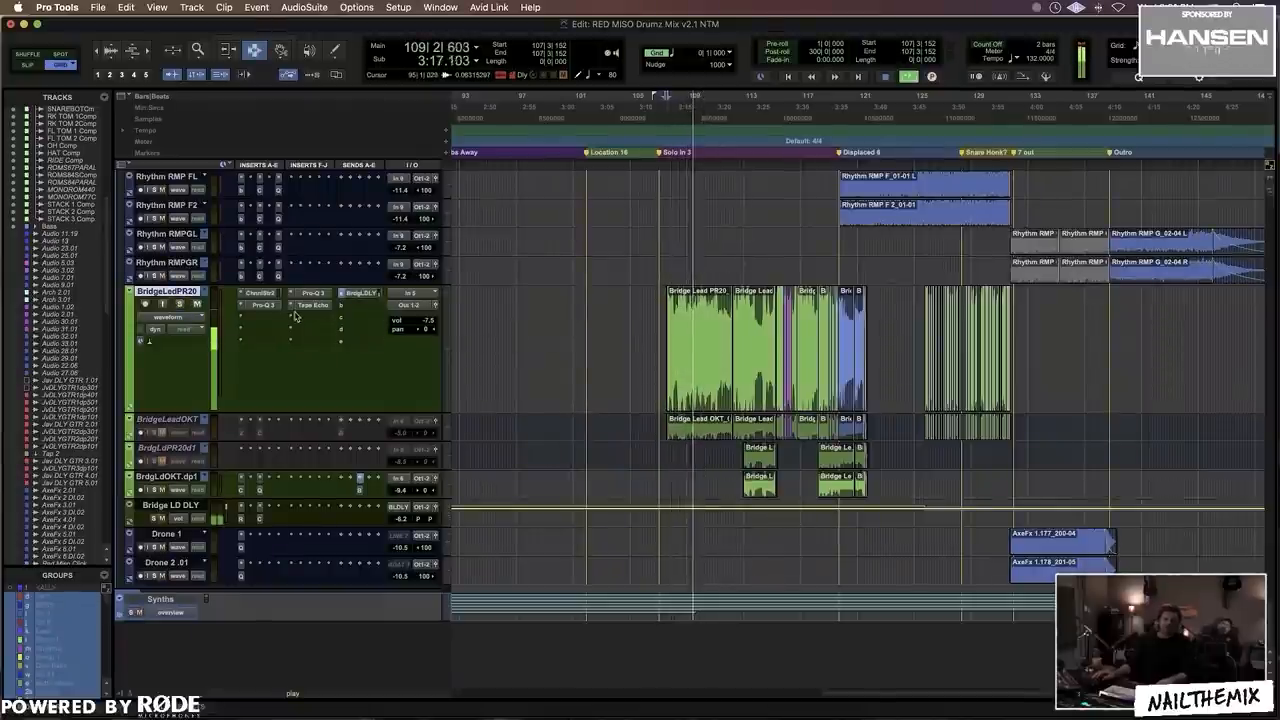
{"action": "mouse_move", "coordinate": [258, 305]}
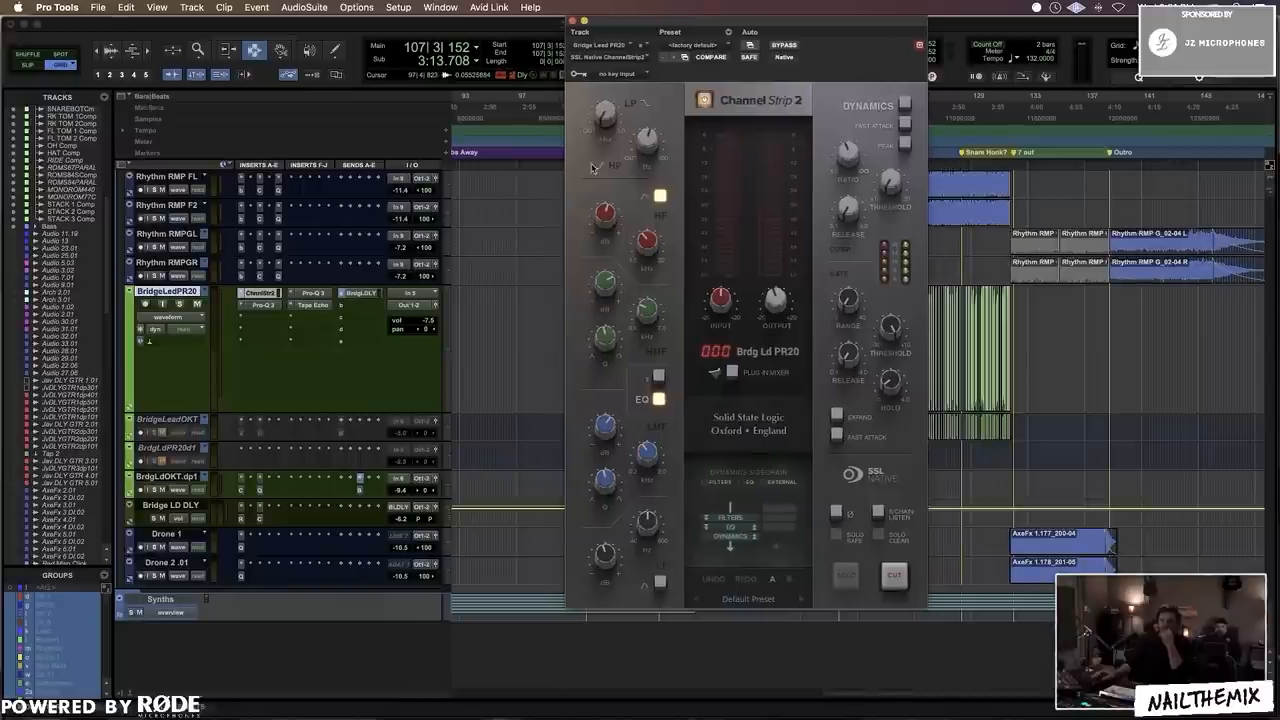
{"action": "mouse_move", "coordinate": [625, 423]}
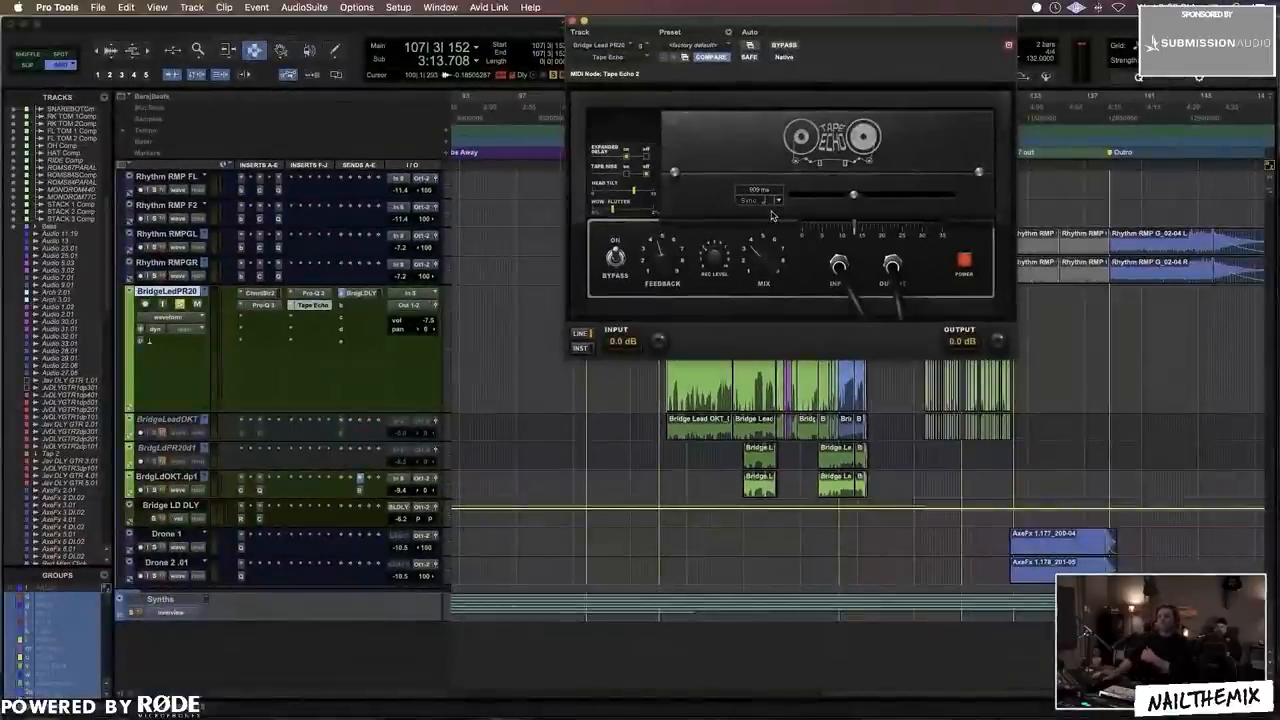
{"action": "mouse_move", "coordinate": [745, 313]}
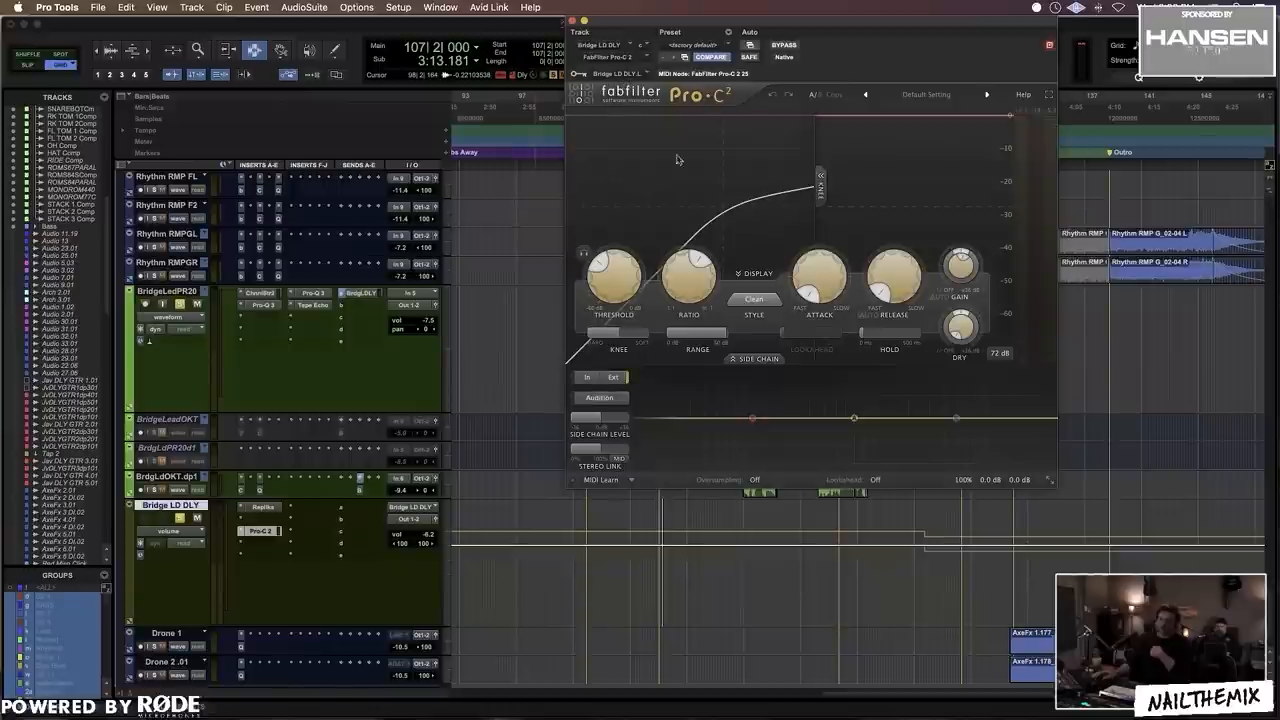
{"action": "mouse_move", "coordinate": [275, 512]}
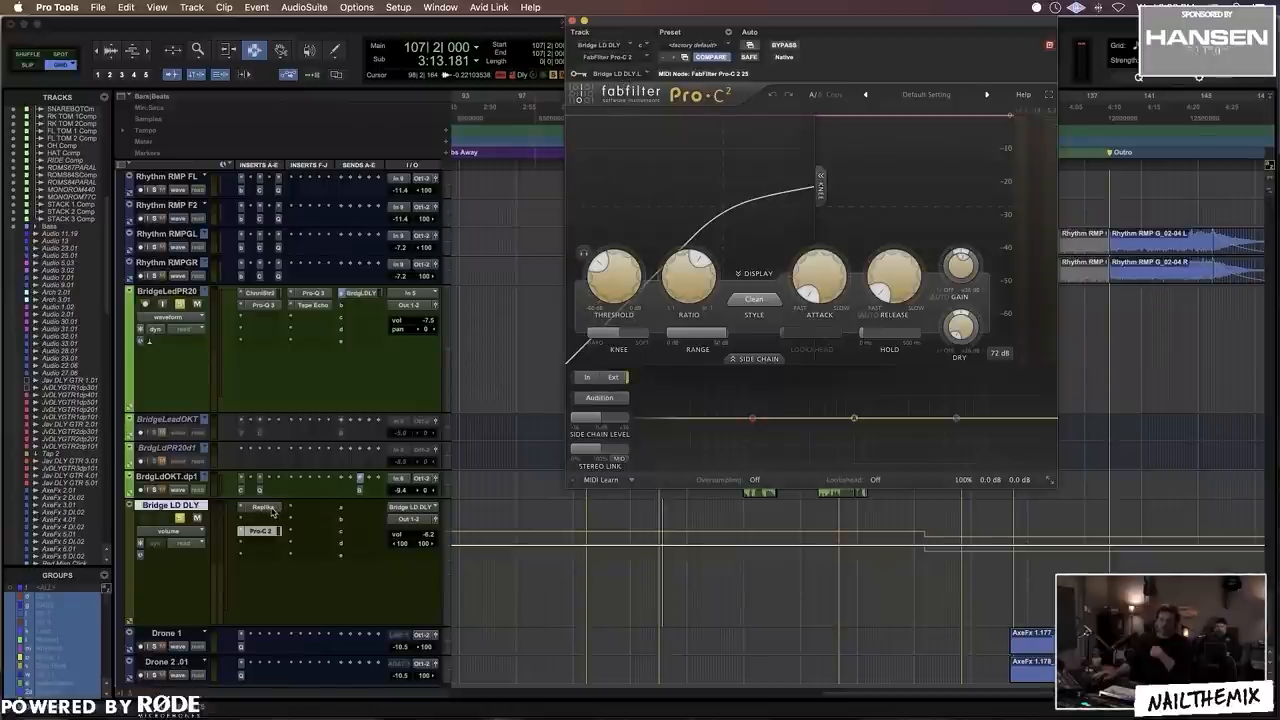
Step: Open the Pro-C 2 insert on the enlarged Bridge LD DLY delay track
{"action": "left_click", "coordinate": [261, 508]}
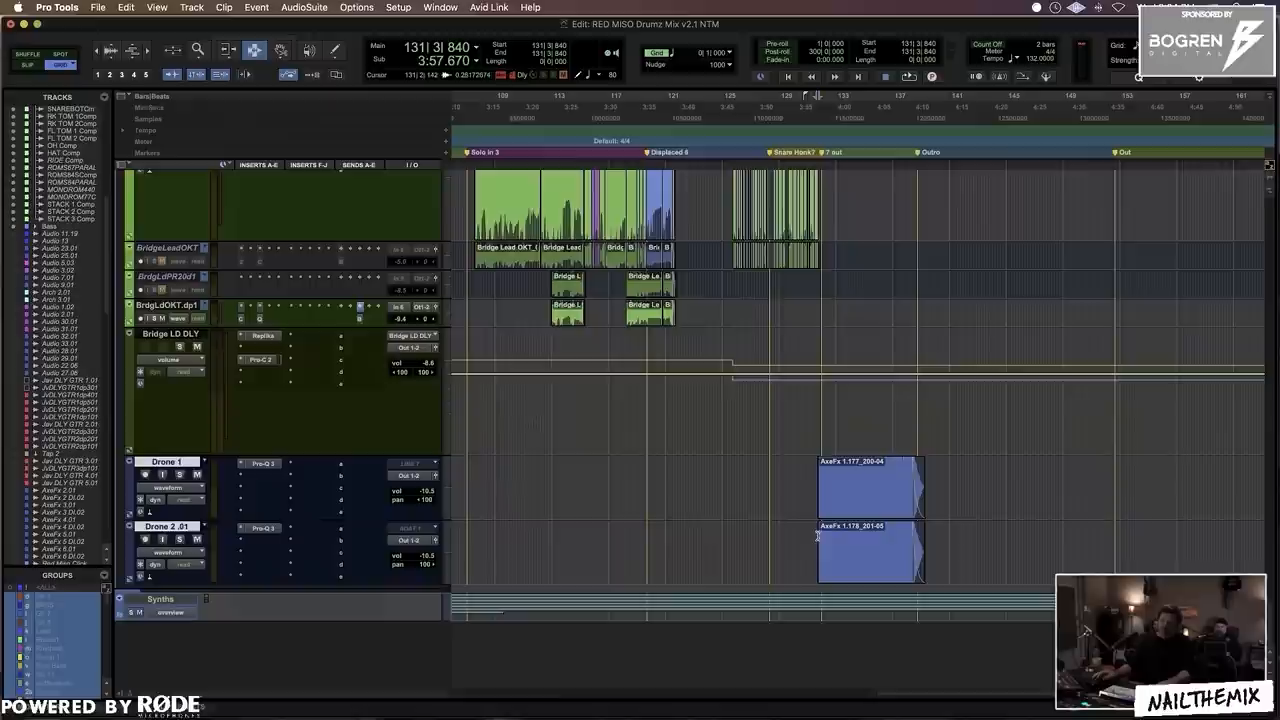
Step: Scroll the edit window to show the Rhythm RMPGL/GR, bridge lead and delay tracks above the drones
{"action": "scroll", "scroll_direction": "down", "scroll_amount": 3}
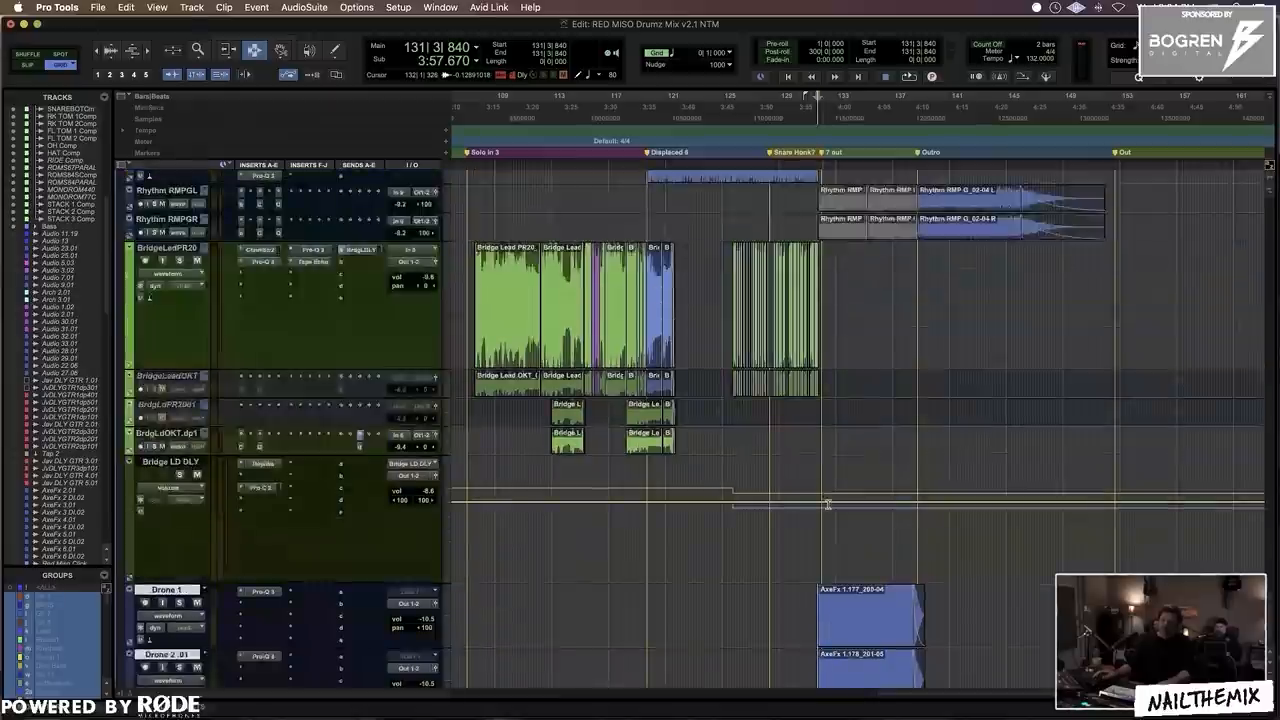